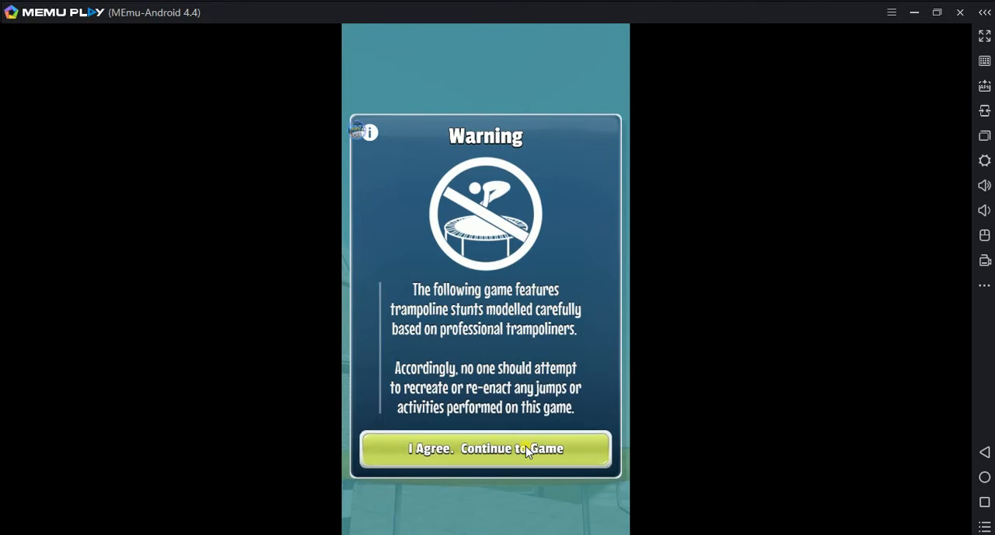
# Accept Flip Master's warning notice and dismiss the Football Strike advertisement
pyautogui.click(485, 448)
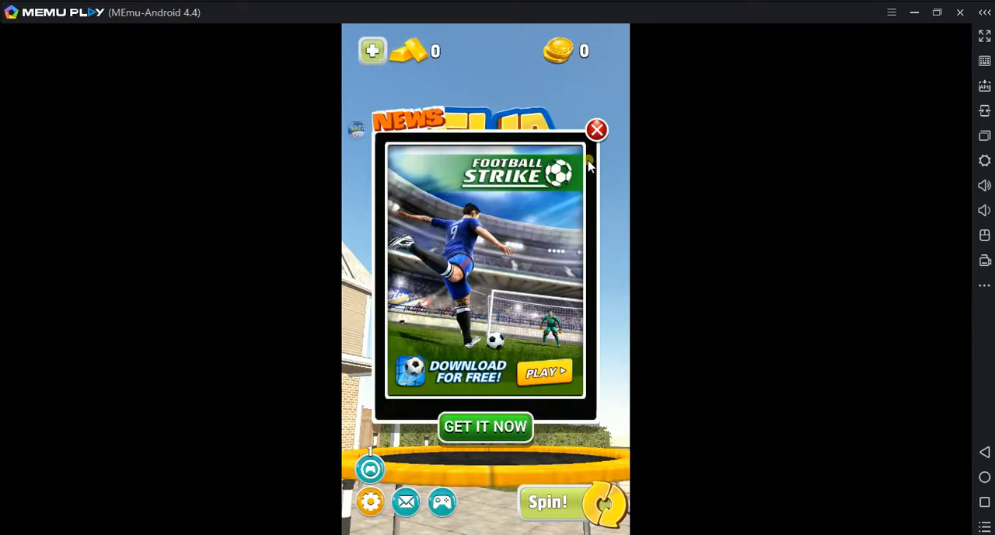
pyautogui.click(597, 129)
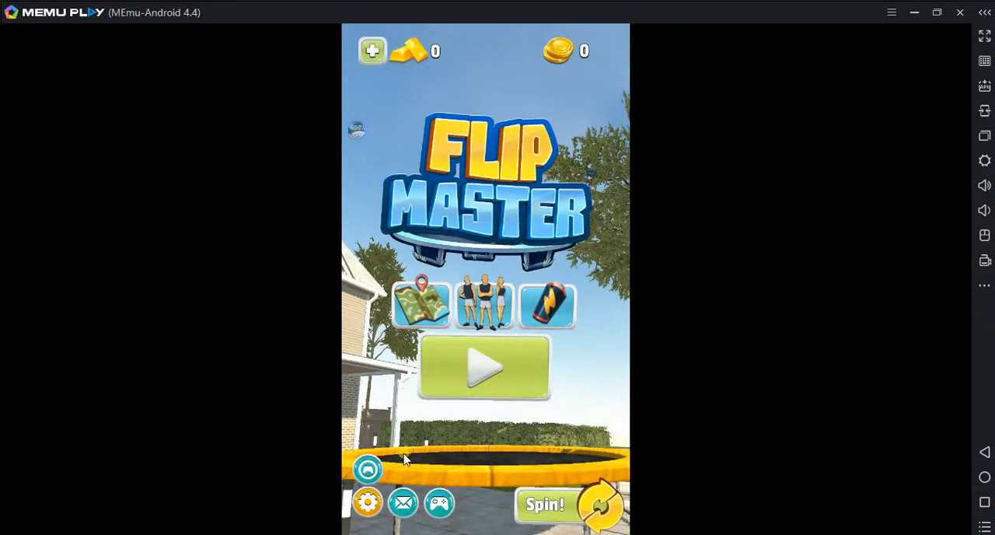
# Play a first round ending at a total score of 10, then start another round
pyautogui.click(485, 367)
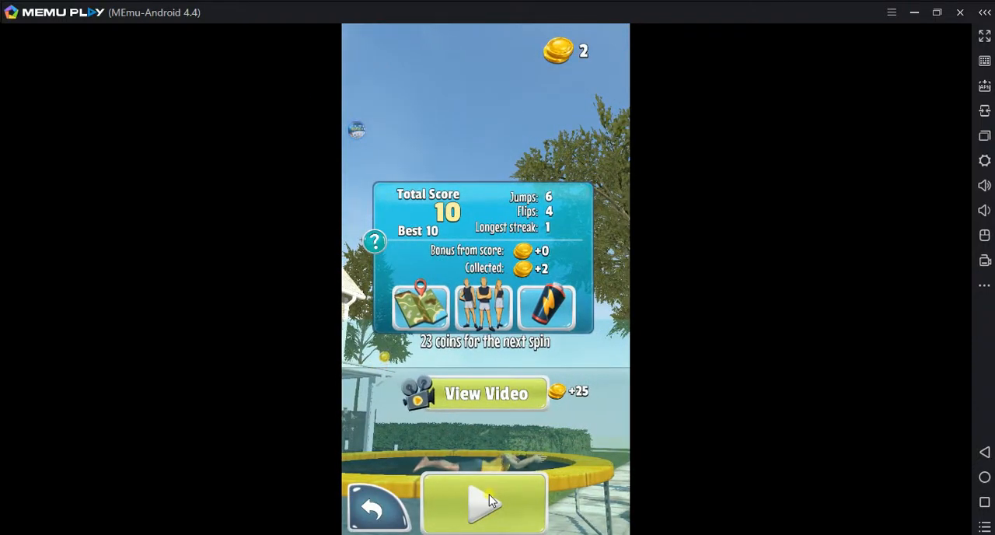
pyautogui.click(485, 504)
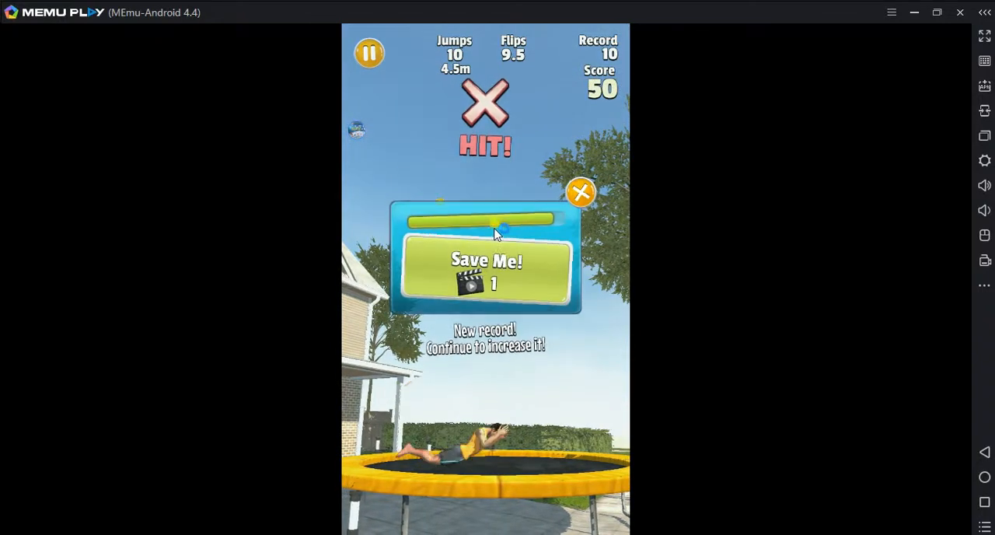
# Decline the Save Me offer after the 50-point new-record round ends on a hit
pyautogui.click(582, 193)
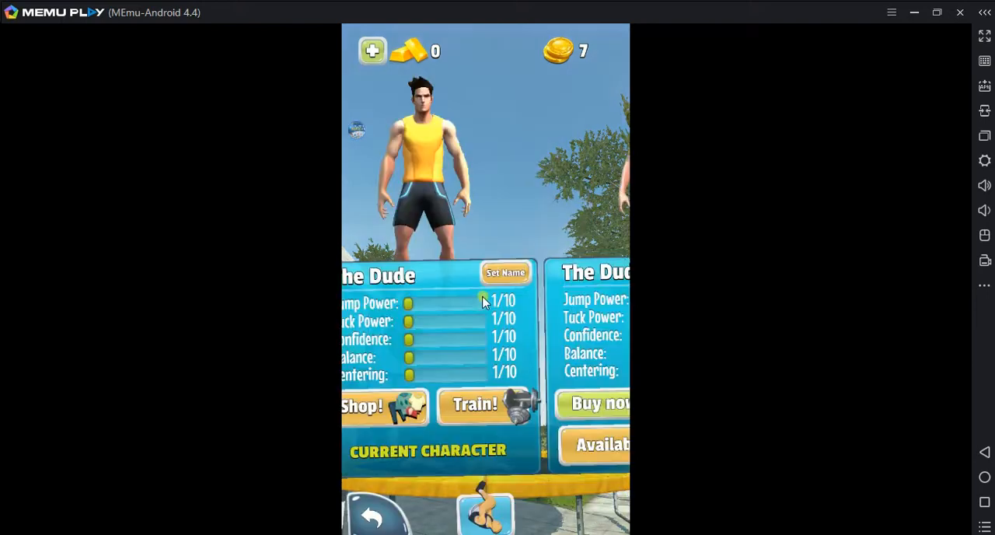
# Browse the character stats, the prize spin screen and the trampoline locations up to Backyard Double
pyautogui.hscroll(-3)
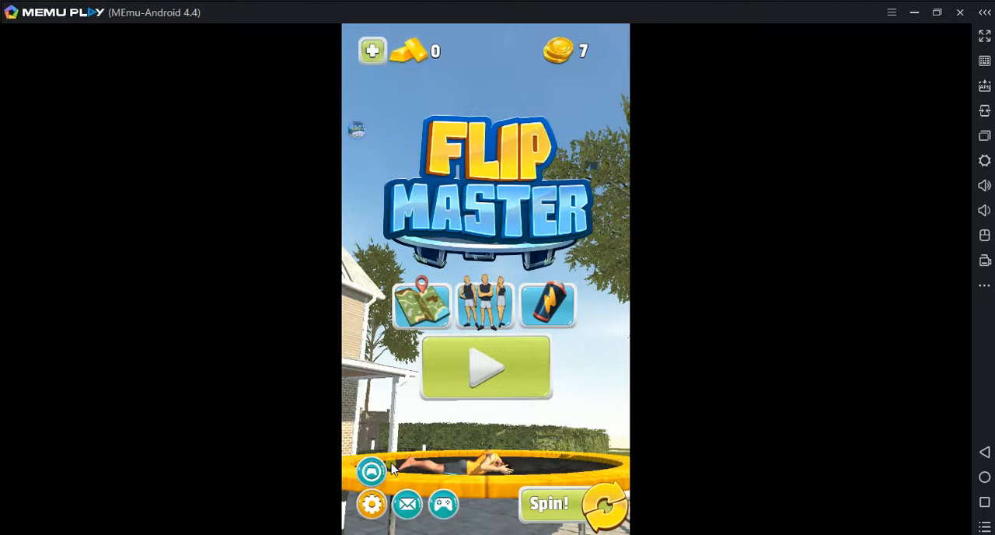
pyautogui.click(420, 305)
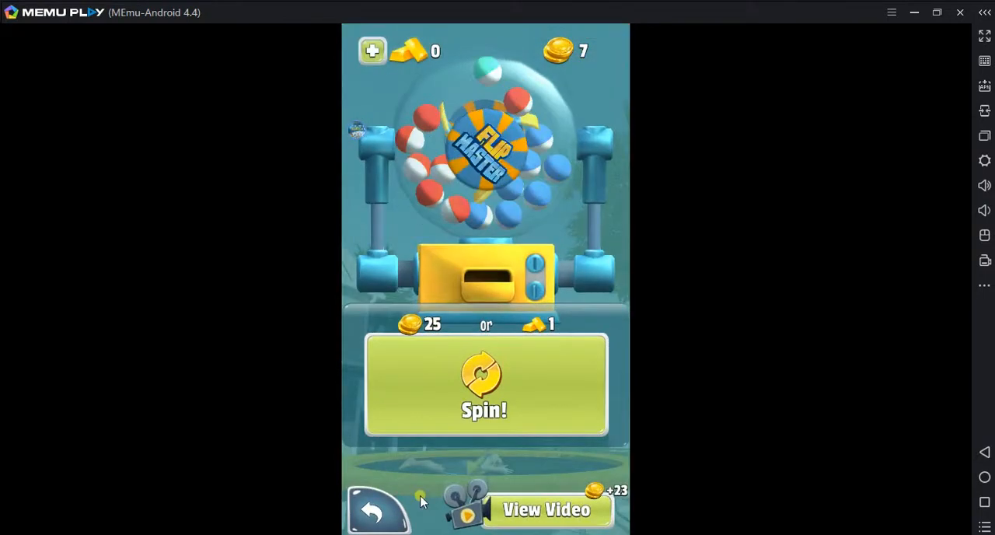
pyautogui.click(380, 510)
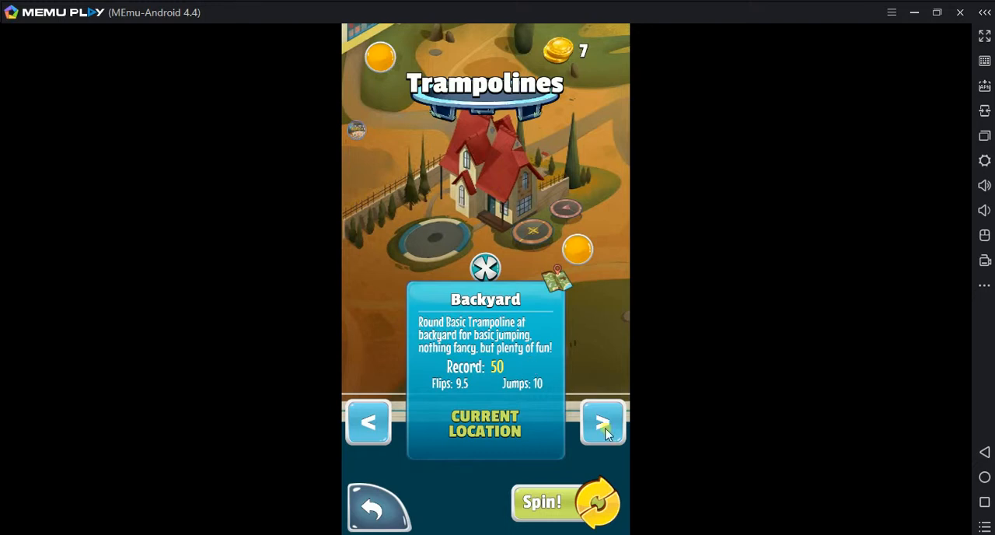
pyautogui.click(603, 423)
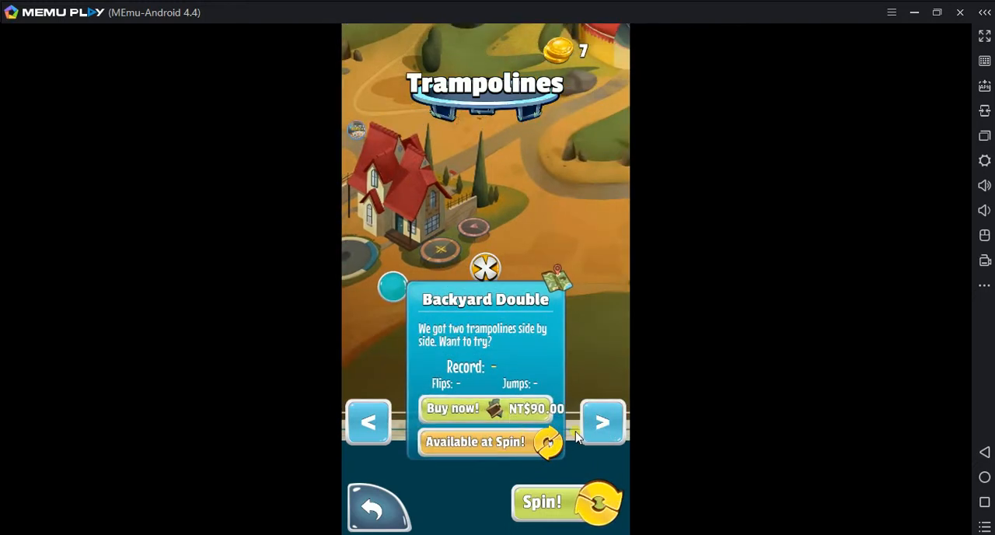
pyautogui.click(369, 423)
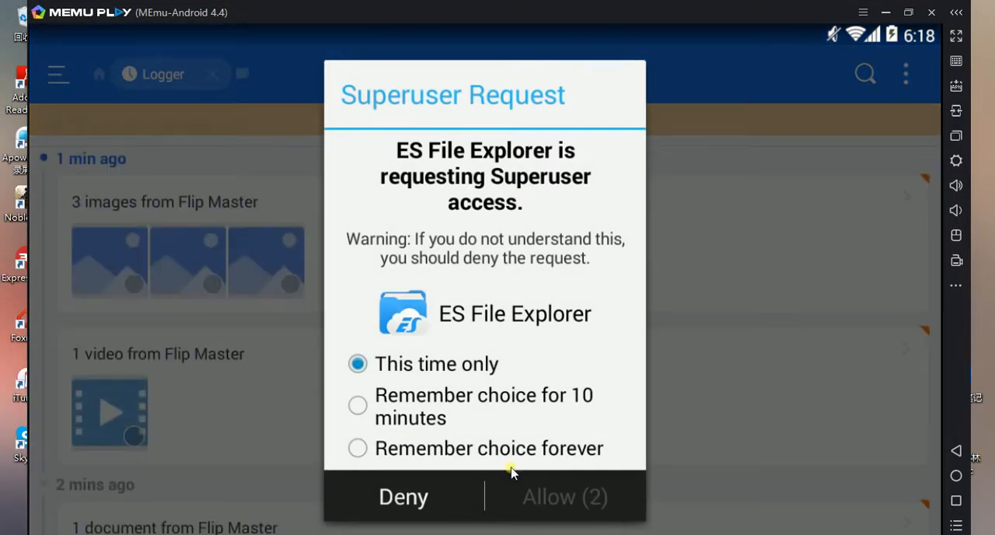
# Answer ES File Explorer's superuser request and switch back to Flip Master via recent apps
pyautogui.click(402, 497)
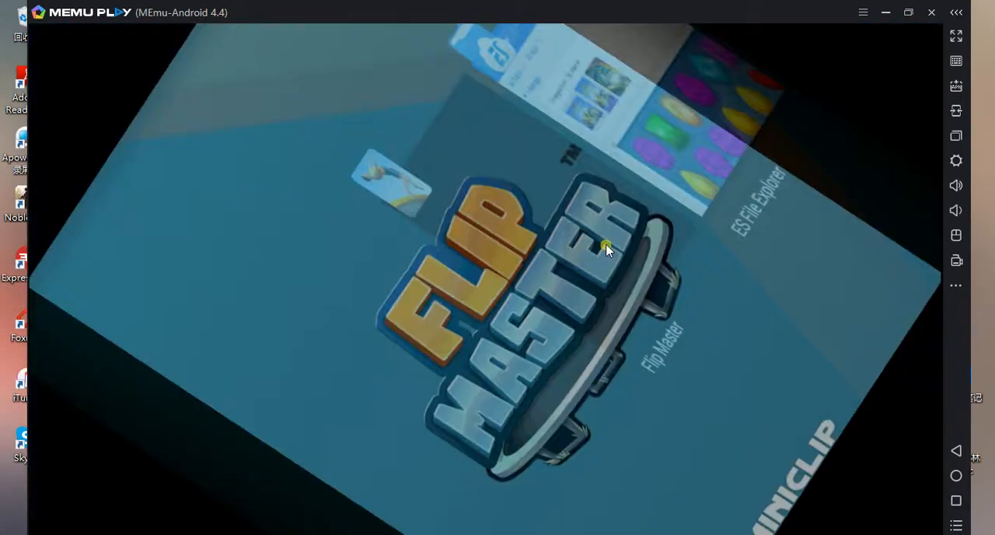
pyautogui.click(908, 12)
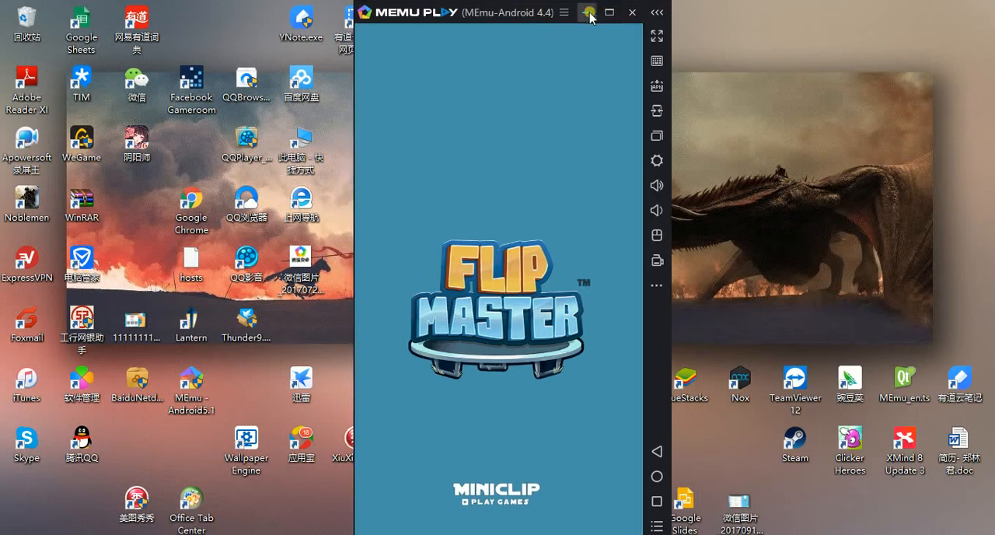
pyautogui.click(609, 12)
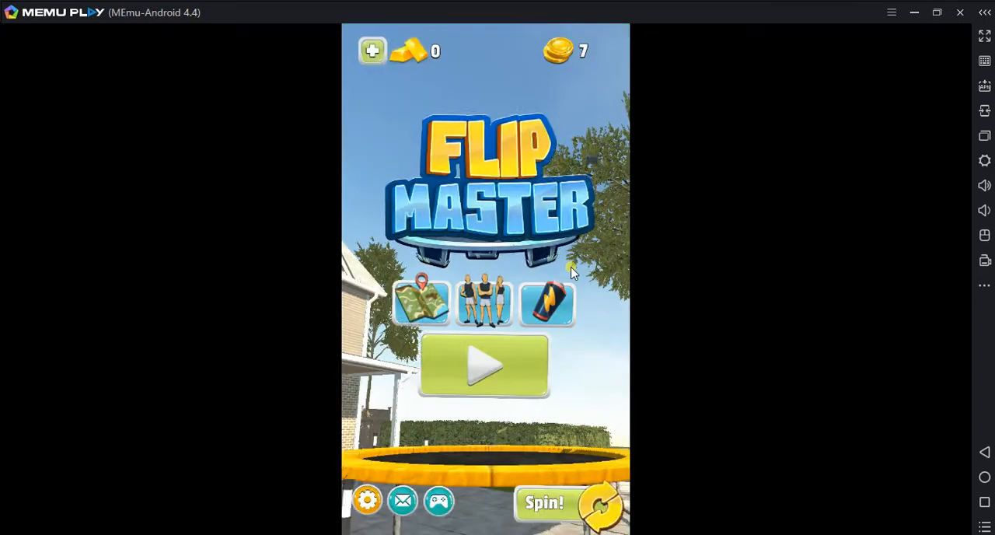
# Play a round reaching a 55-point new record, decline Save Me and collect the 19 balloon coins
pyautogui.click(485, 367)
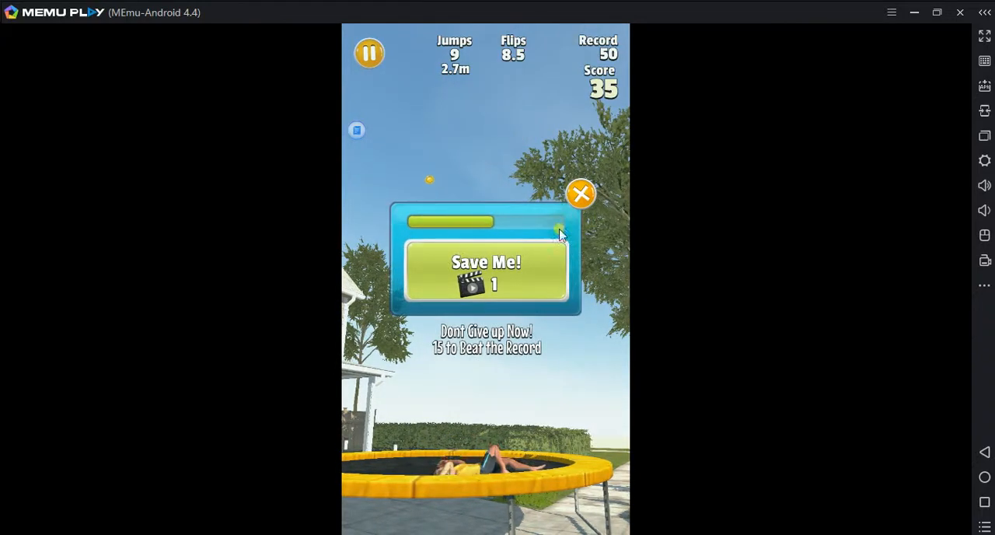
pyautogui.click(580, 193)
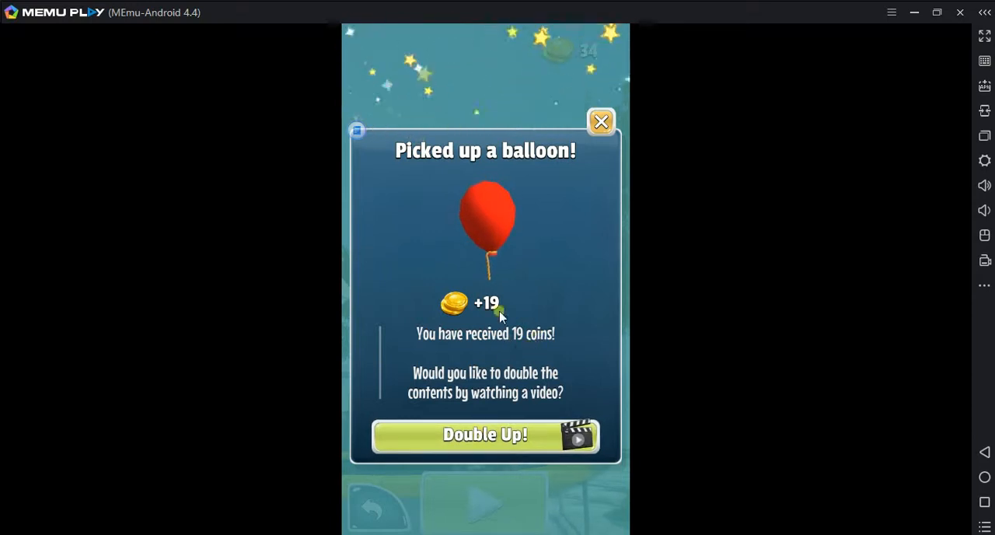
pyautogui.click(600, 121)
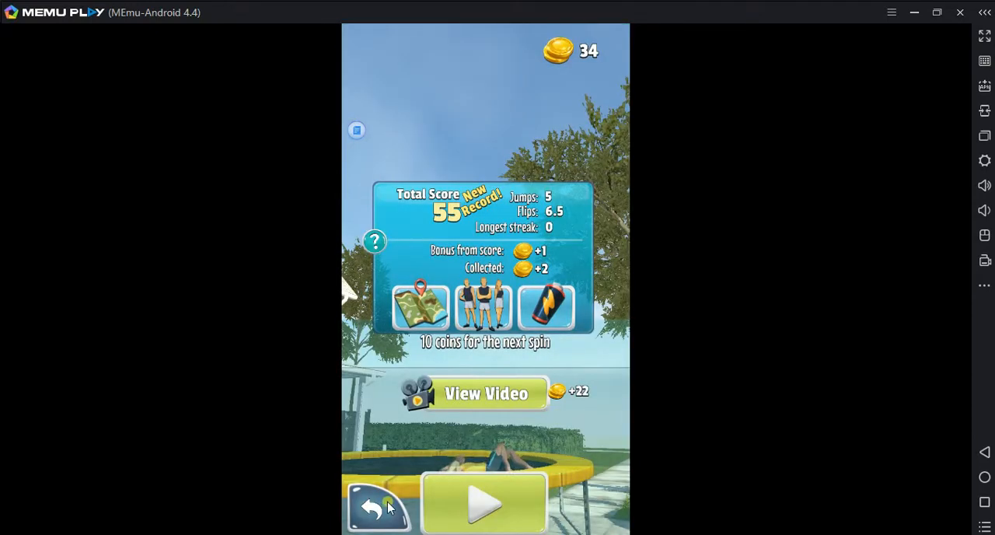
# Return to the start screen, play a quick 15-point round and begin another one
pyautogui.click(379, 507)
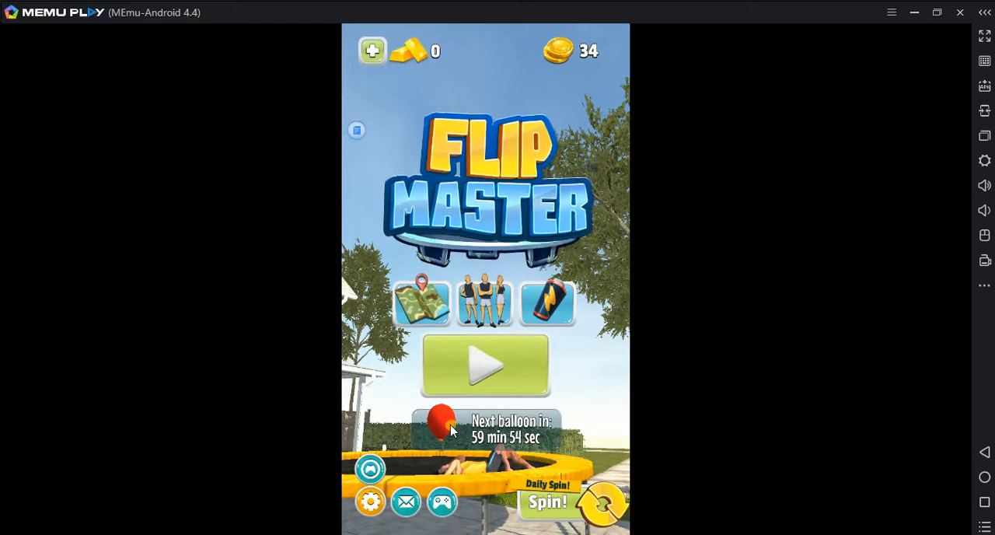
pyautogui.click(485, 367)
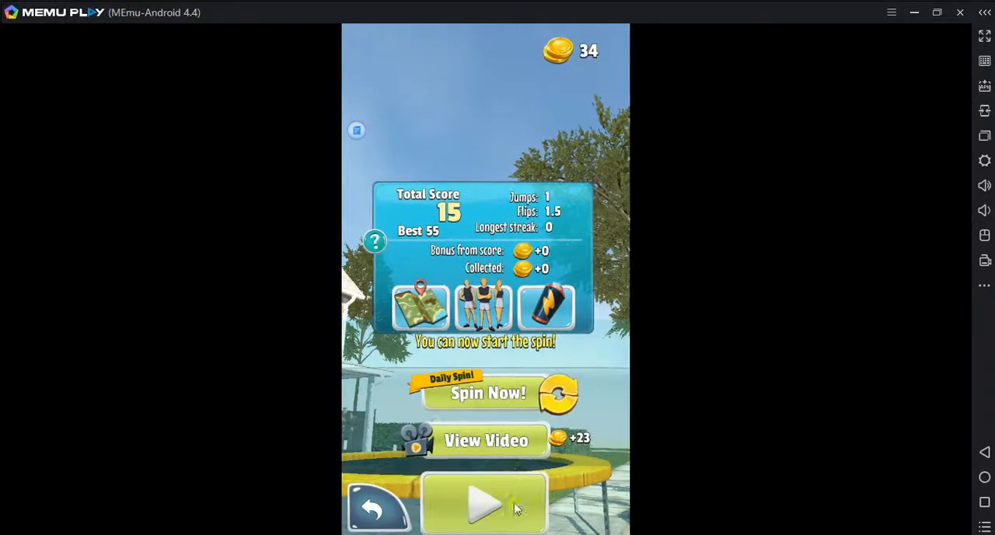
pyautogui.click(483, 505)
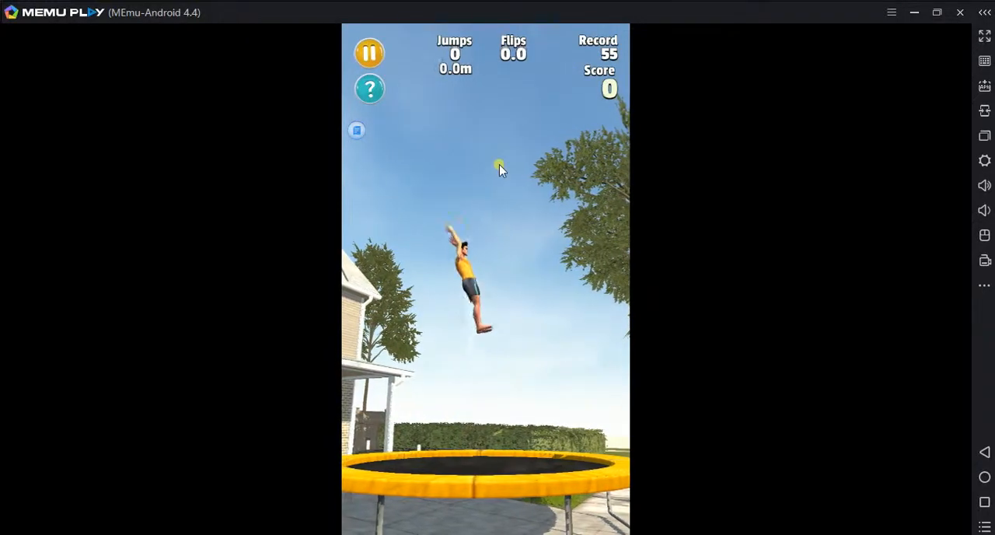